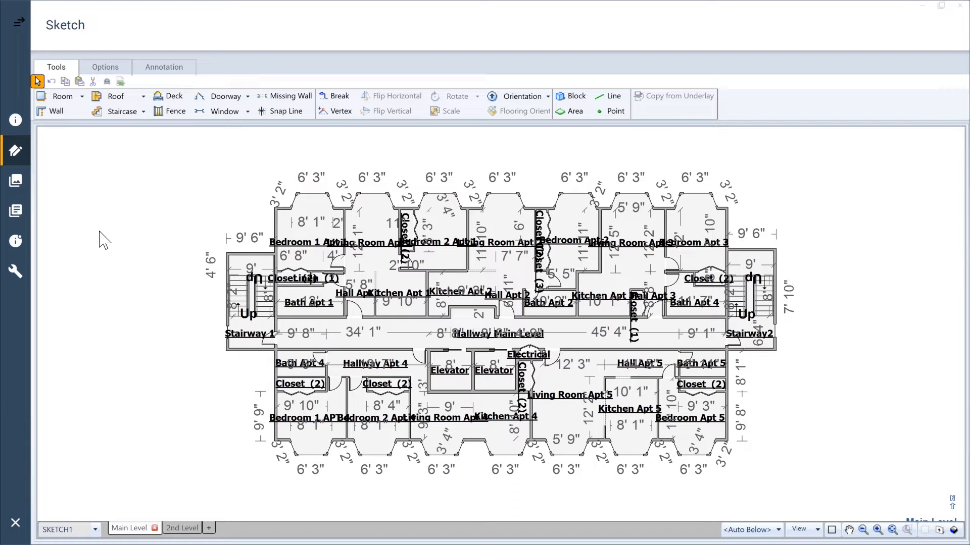
# Switch the ribbon to the Options tab to show the sketch option settings
pyautogui.click(104, 66)
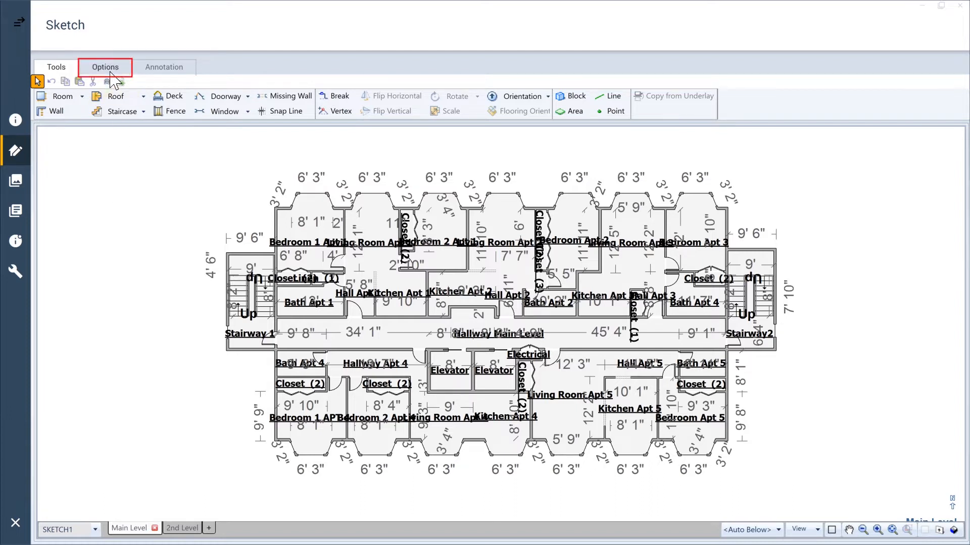
pyautogui.click(104, 67)
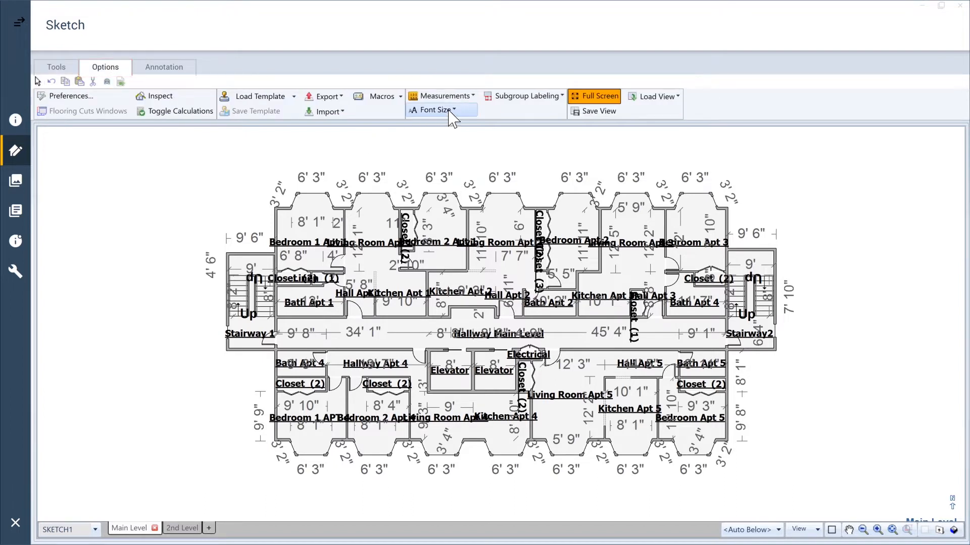
# In Font Size, set room labels to 8 pt and measurements to 12 pt
pyautogui.click(436, 109)
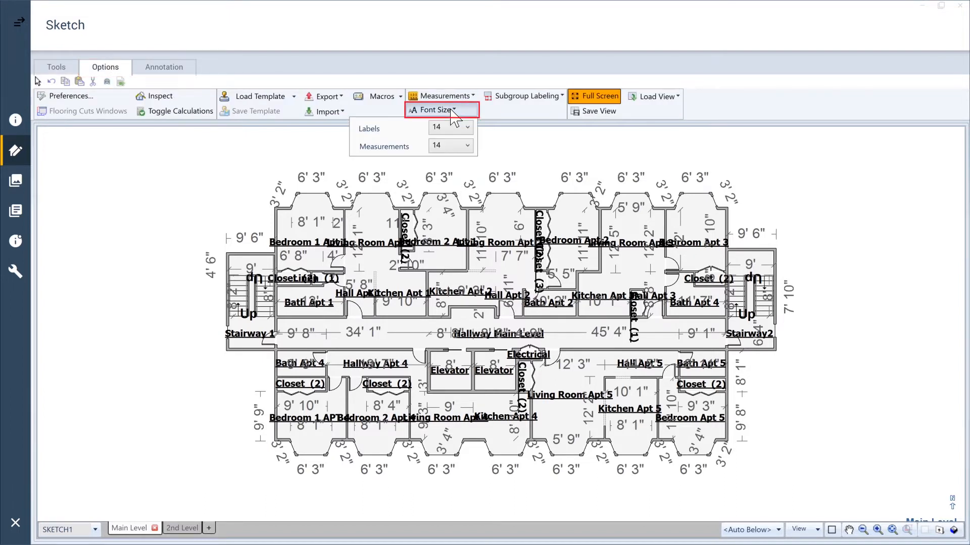
pyautogui.click(468, 126)
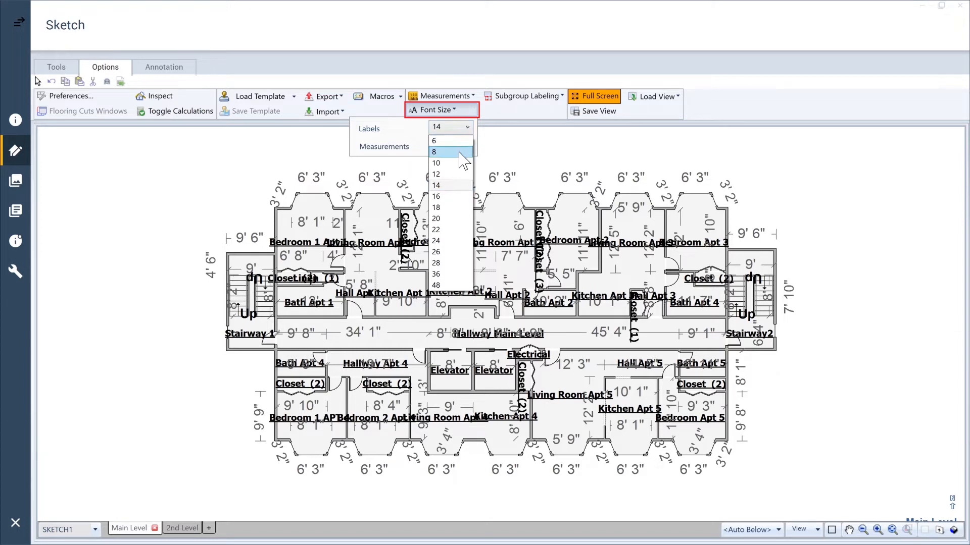
pyautogui.click(433, 152)
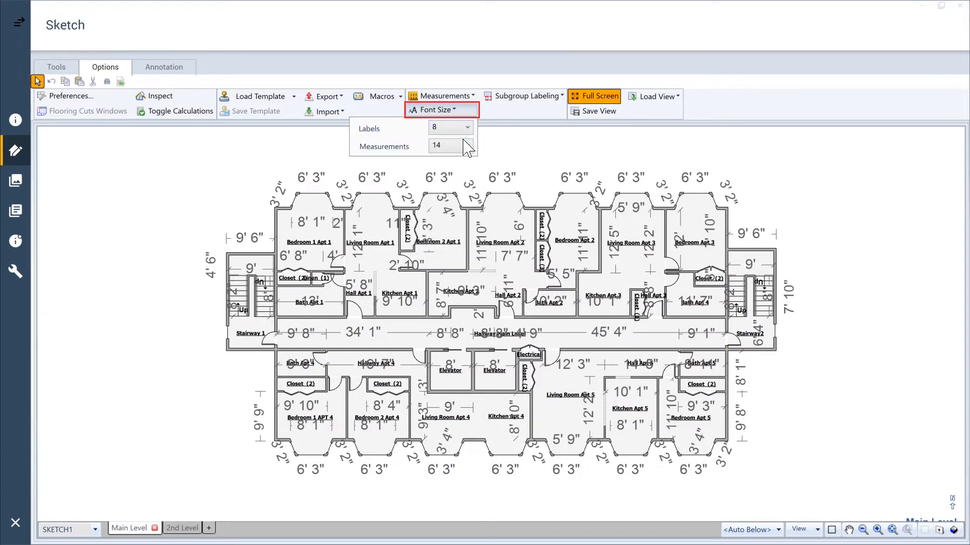
pyautogui.click(450, 147)
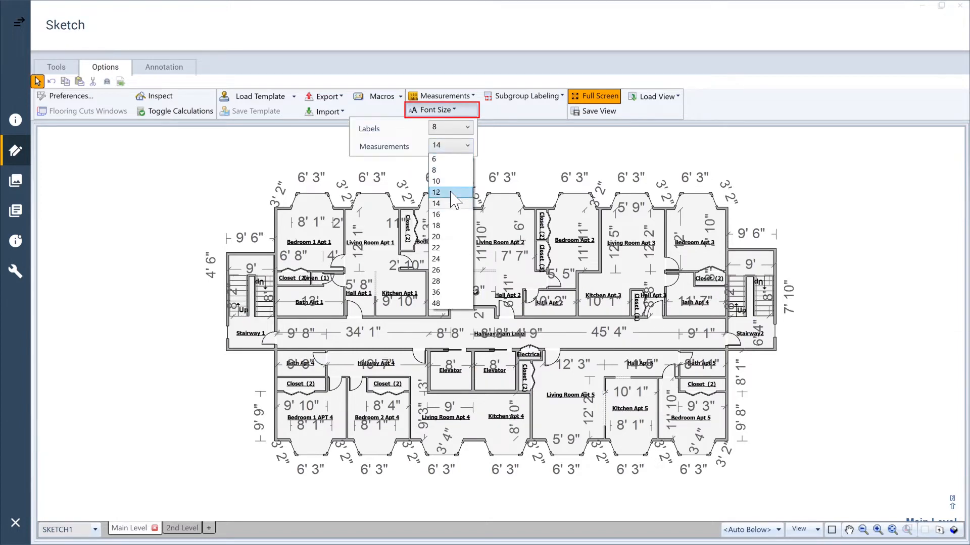
pyautogui.click(436, 192)
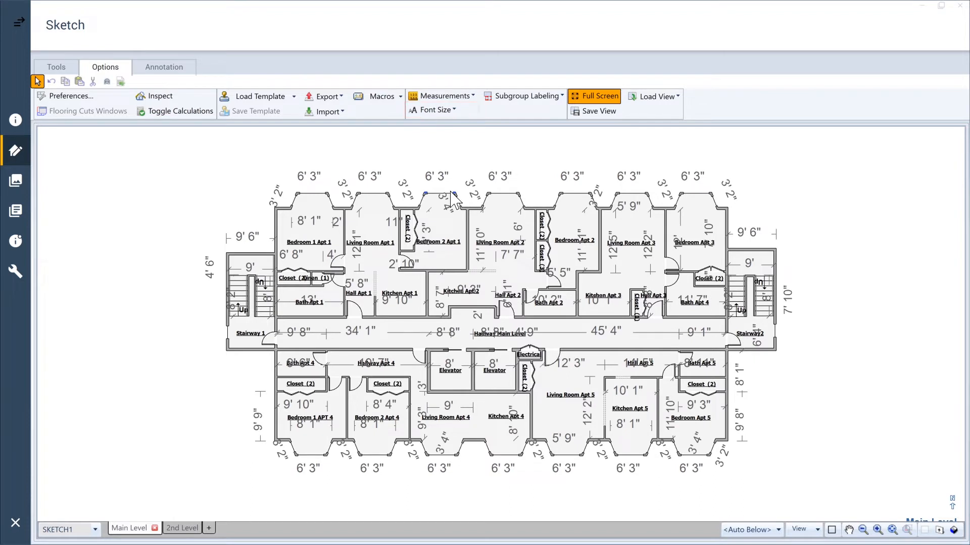